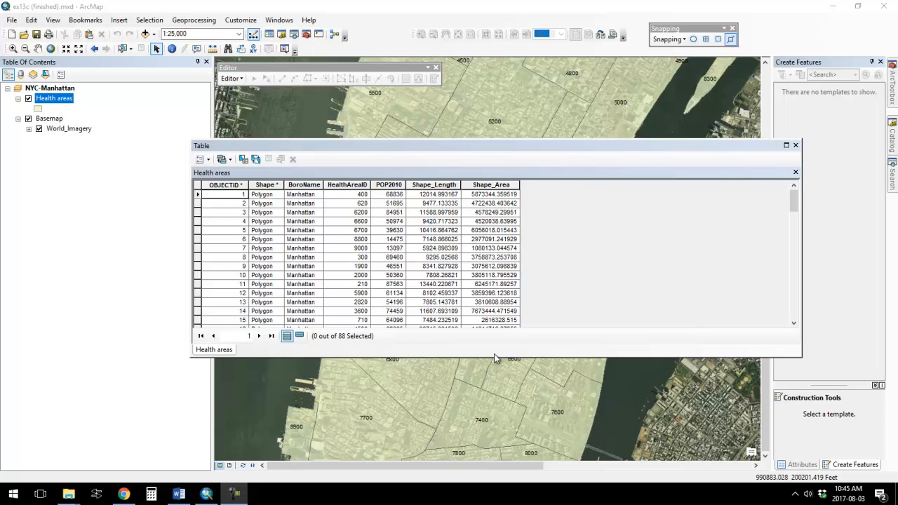
mouse_move(437, 103)
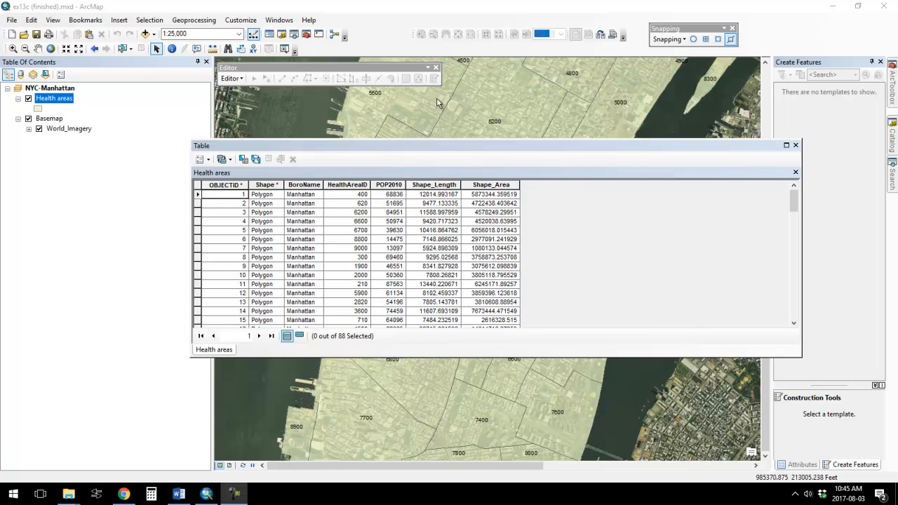
mouse_move(434, 147)
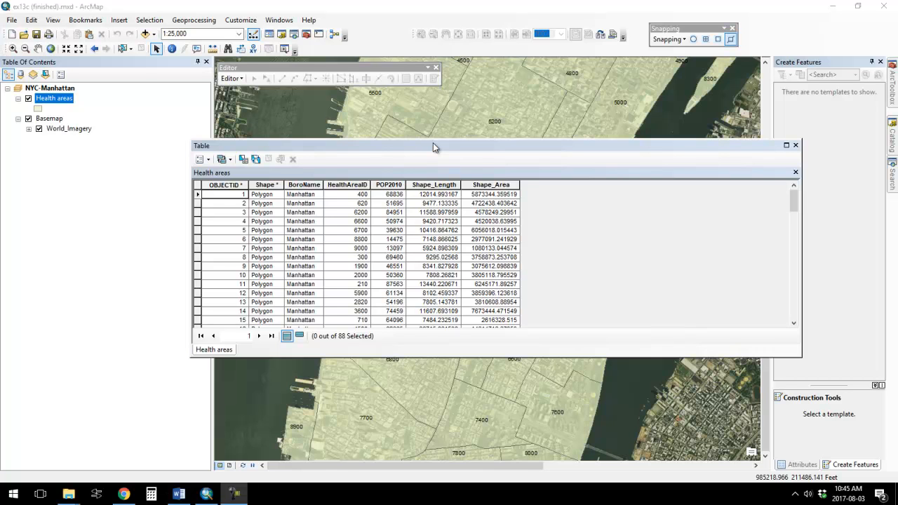
mouse_move(468, 236)
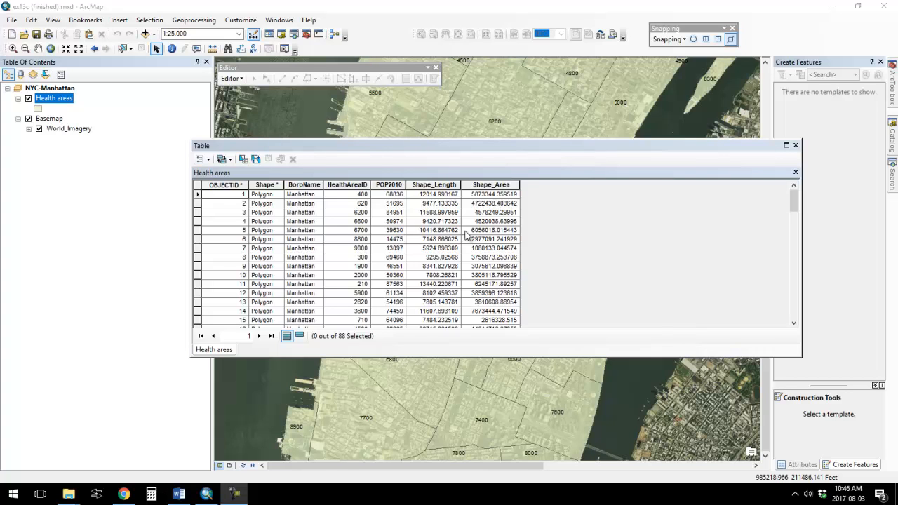
mouse_move(482, 246)
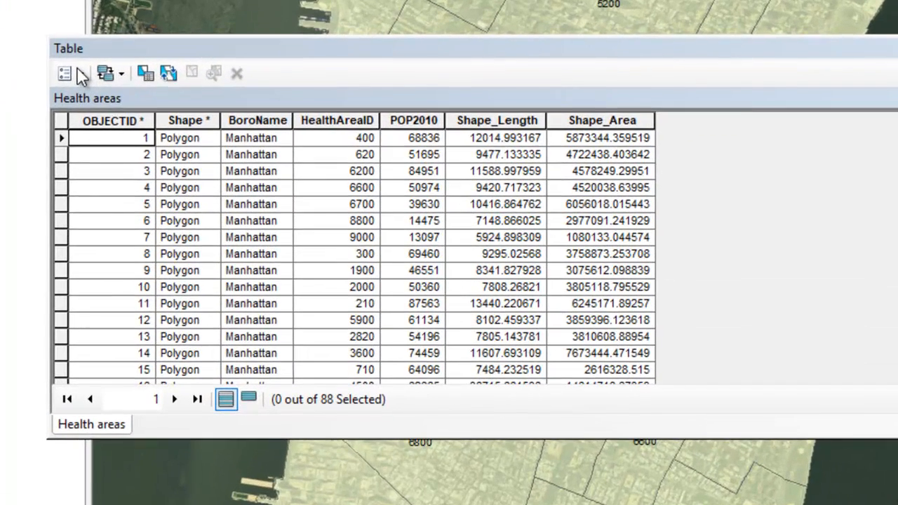
- Start a new field on the Health areas table and name it 'Acres'
click(64, 73)
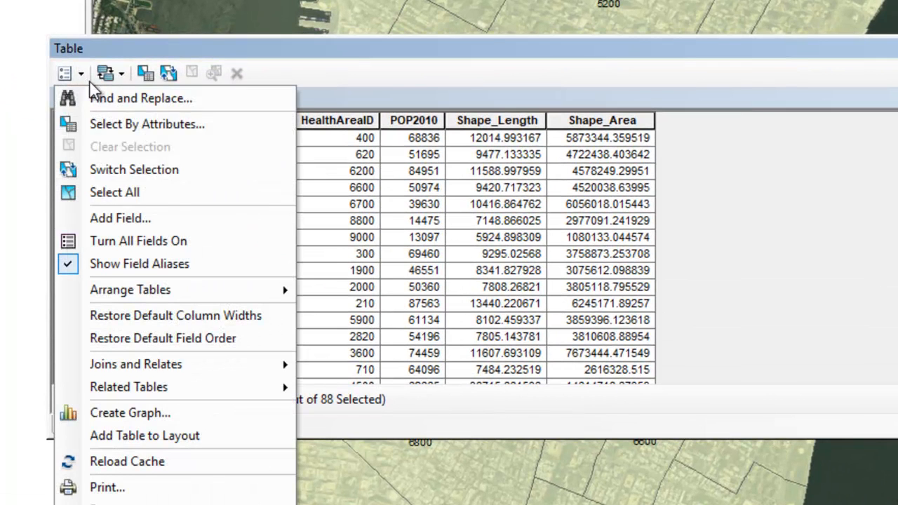
click(120, 219)
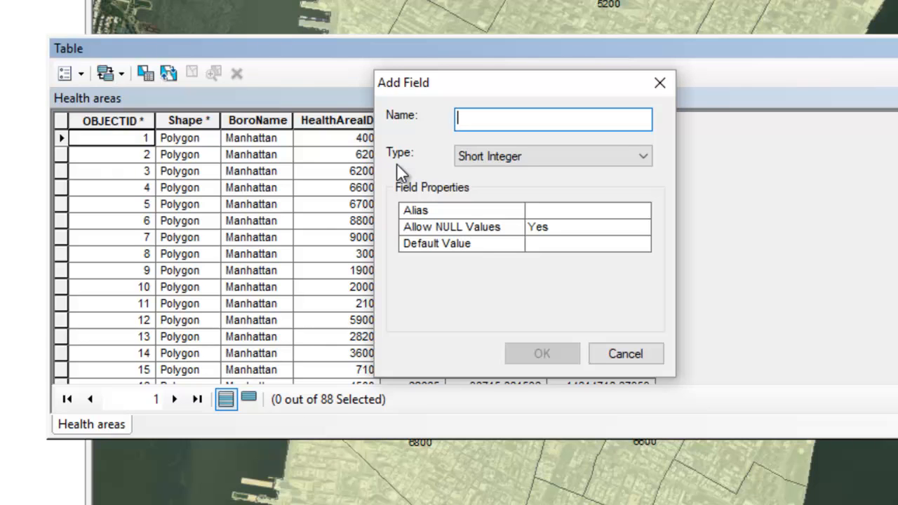
text(Acre)
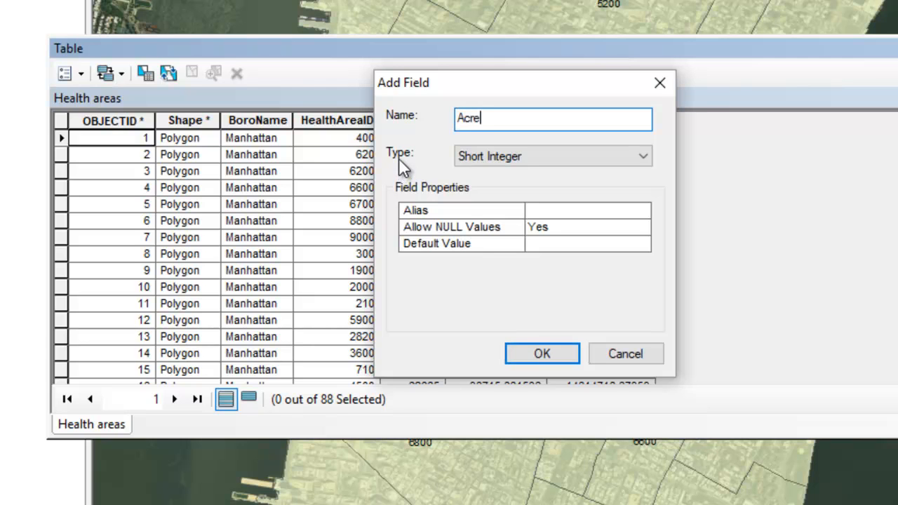
text(s)
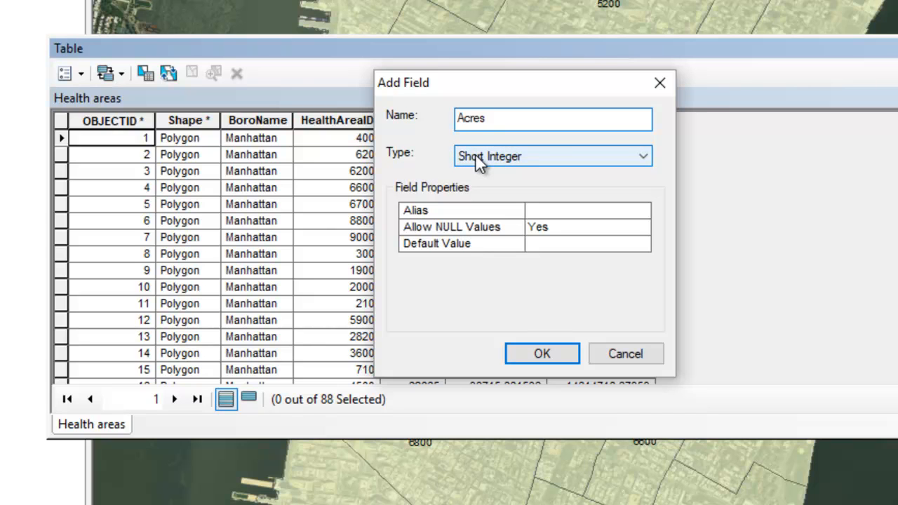
- Expand the Type dropdown for the Acres field, currently Short Integer
click(641, 156)
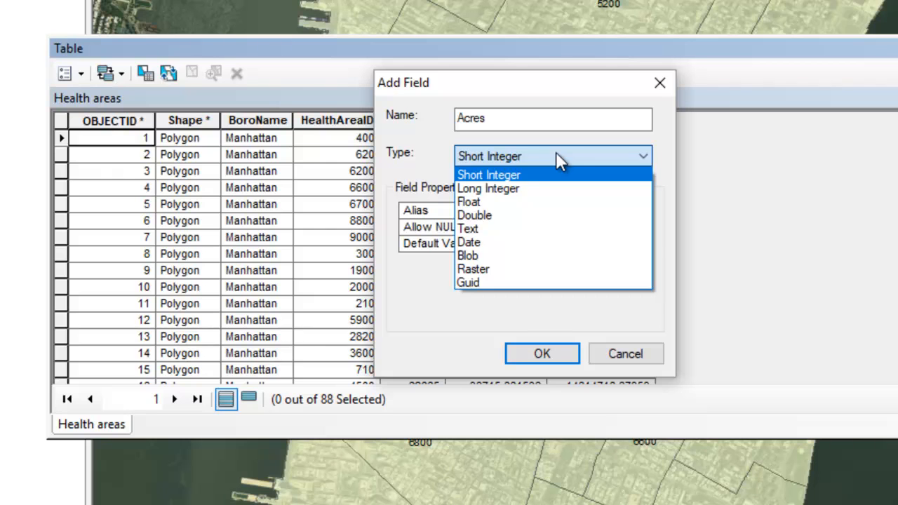
mouse_move(468, 255)
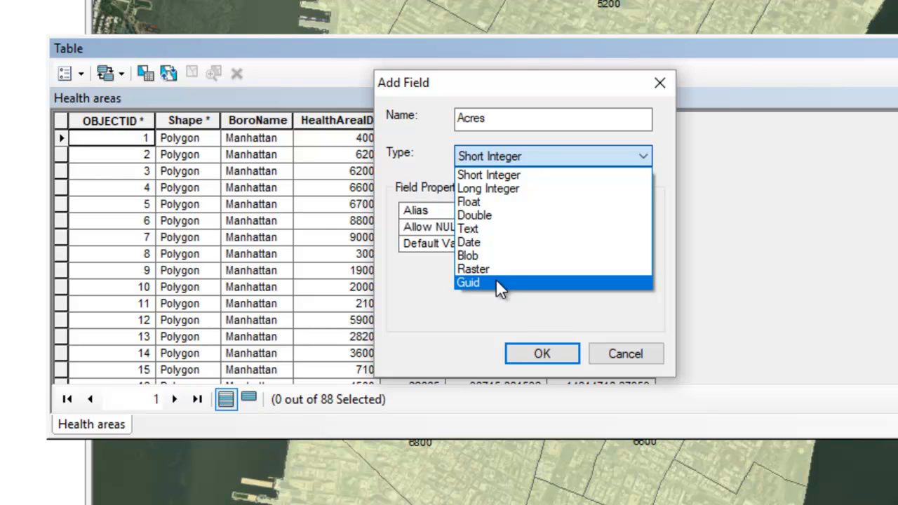
mouse_move(672, 195)
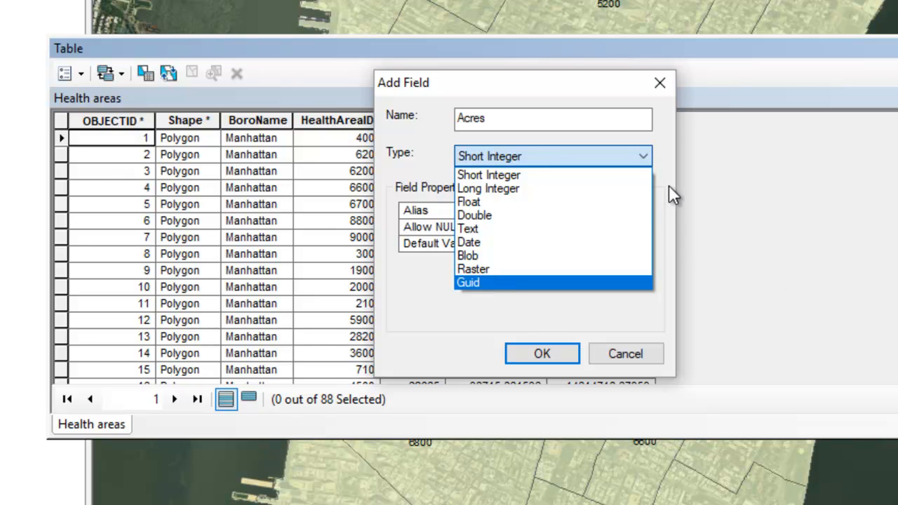
mouse_move(670, 172)
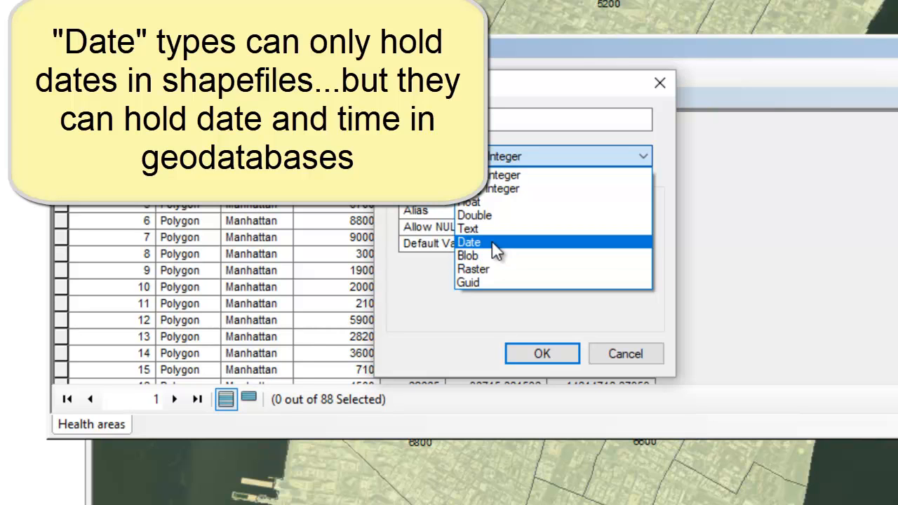
mouse_move(502, 246)
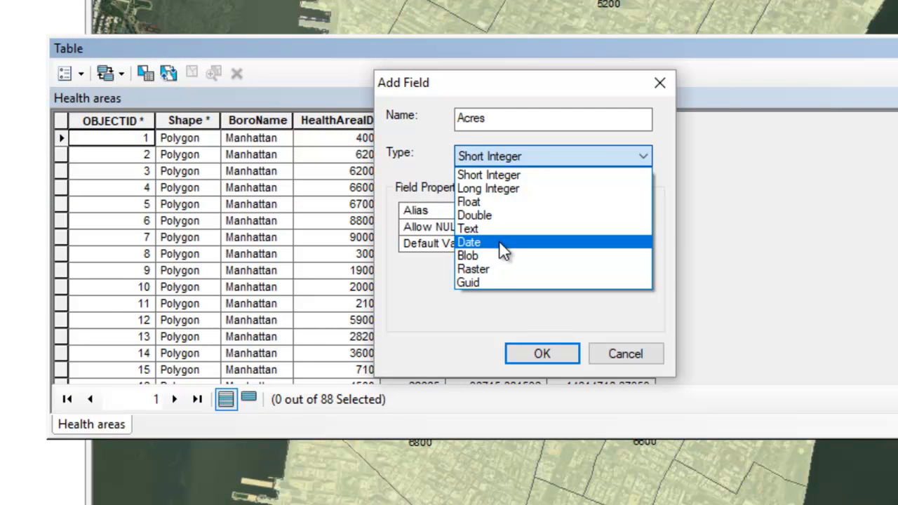
mouse_move(505, 244)
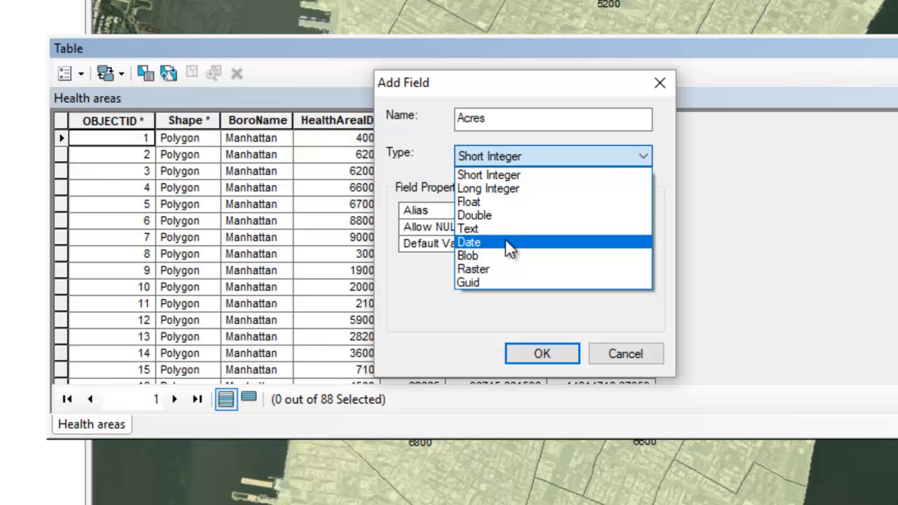
mouse_move(489, 175)
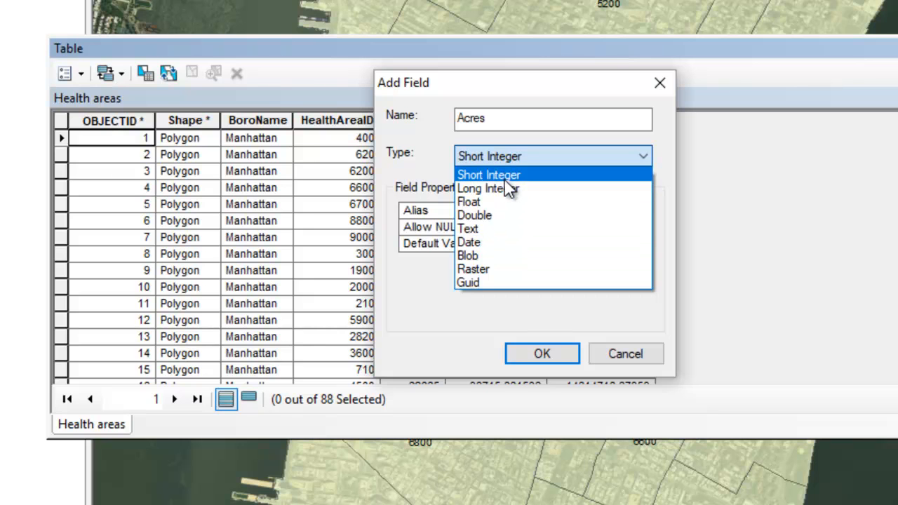
mouse_move(468, 228)
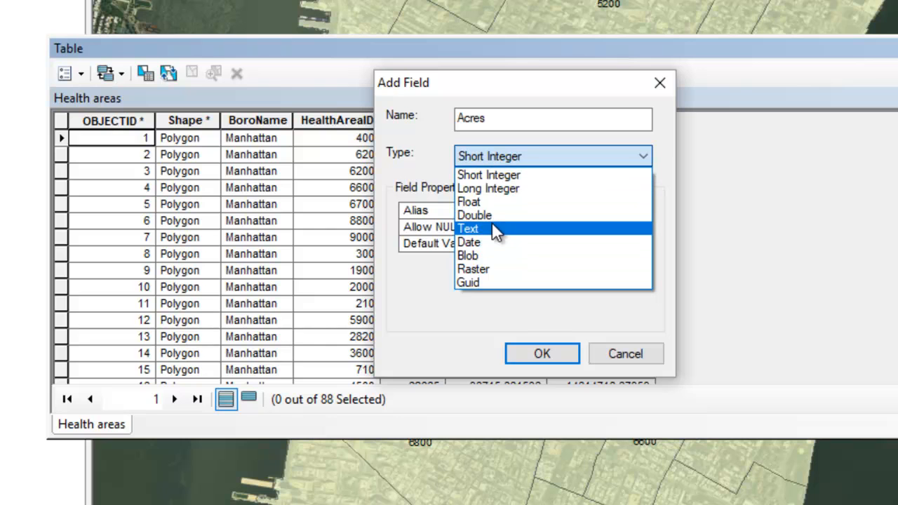
mouse_move(489, 174)
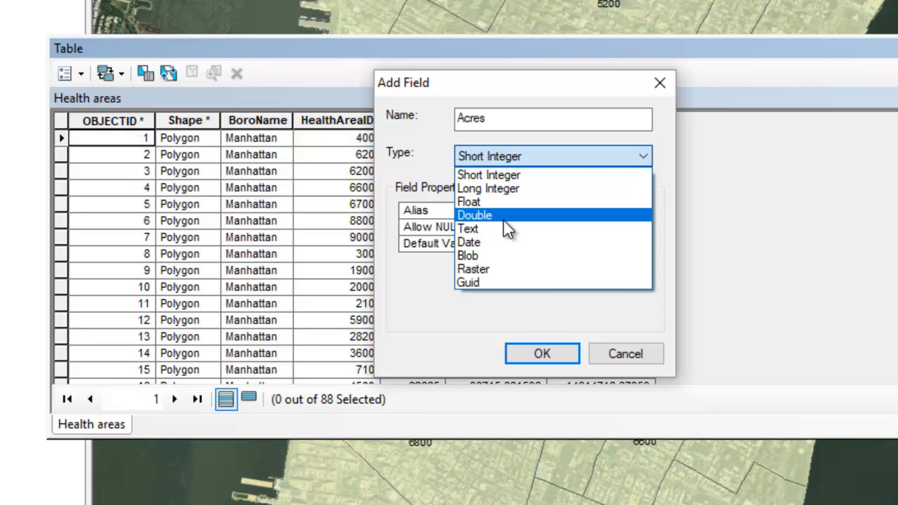
mouse_move(509, 200)
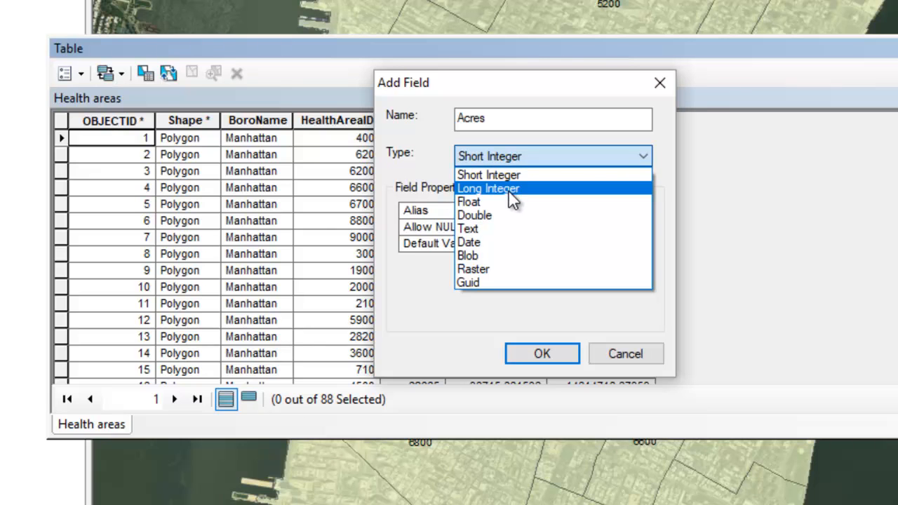
mouse_move(505, 175)
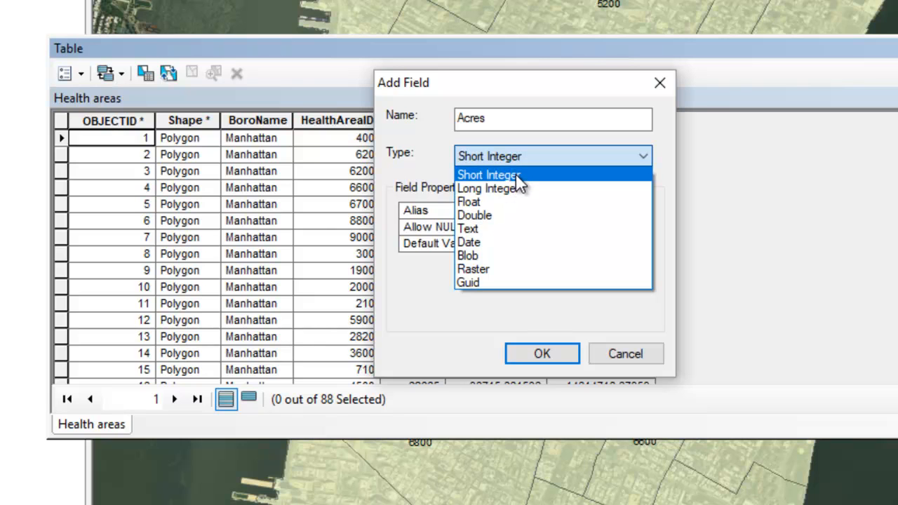
mouse_move(509, 219)
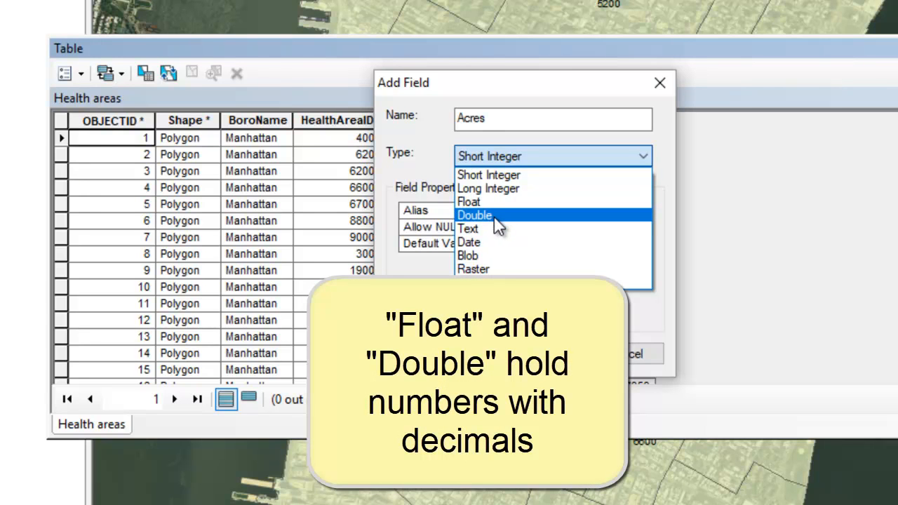
mouse_move(469, 202)
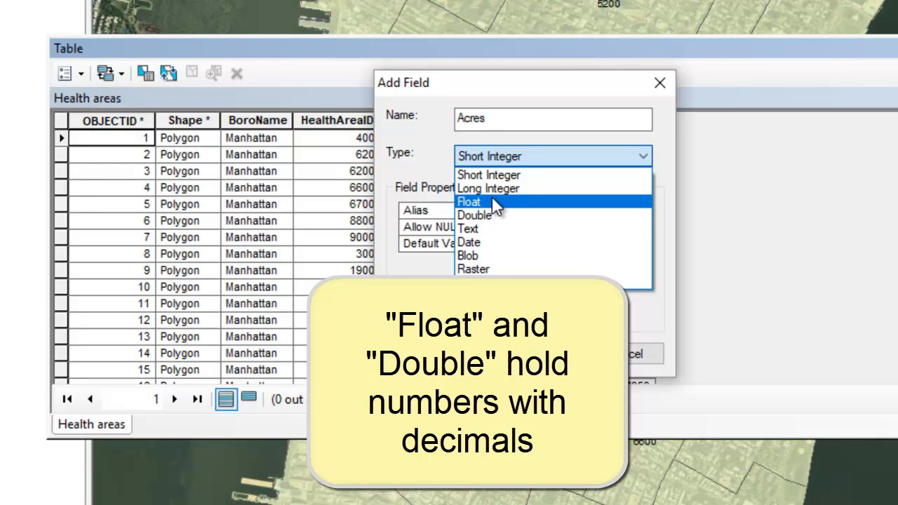
mouse_move(499, 214)
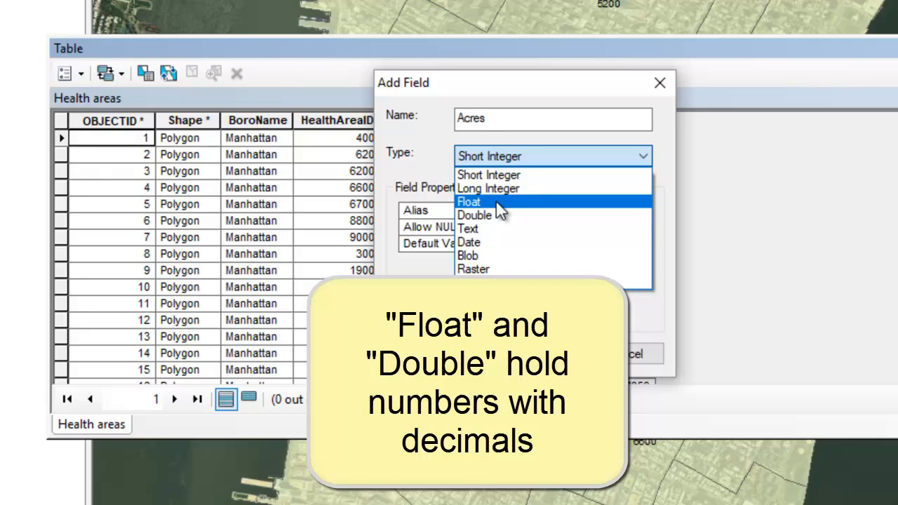
mouse_move(505, 203)
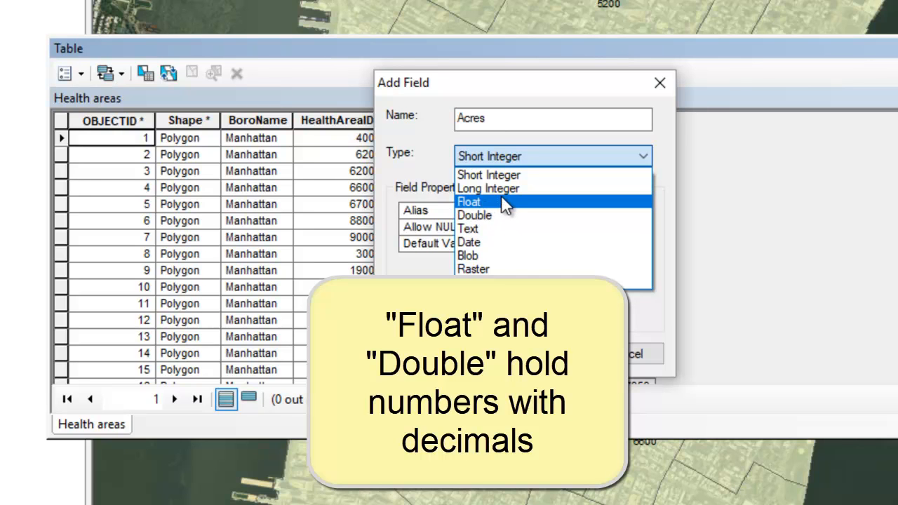
mouse_move(504, 218)
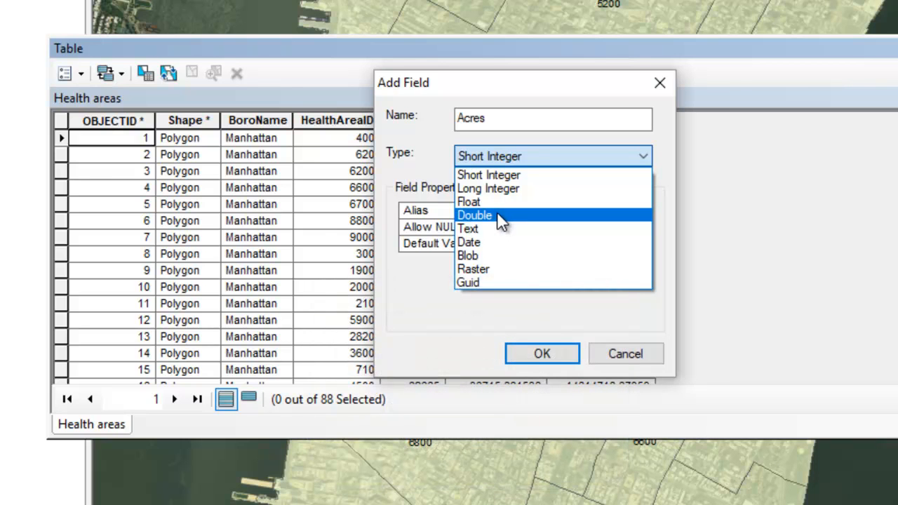
mouse_move(499, 217)
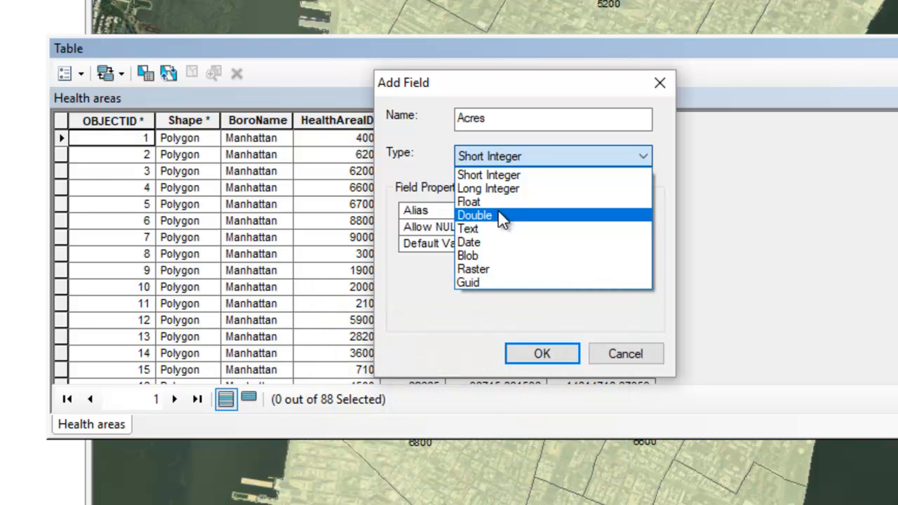
mouse_move(512, 188)
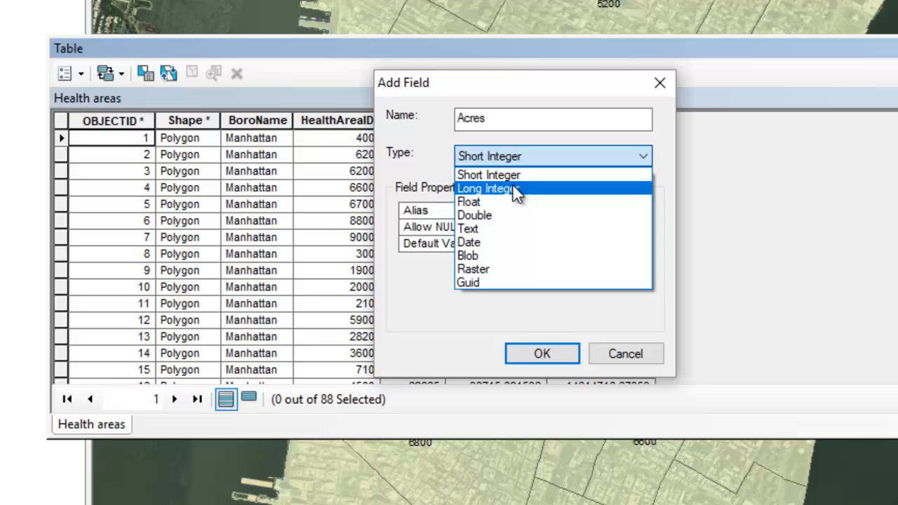
mouse_move(516, 204)
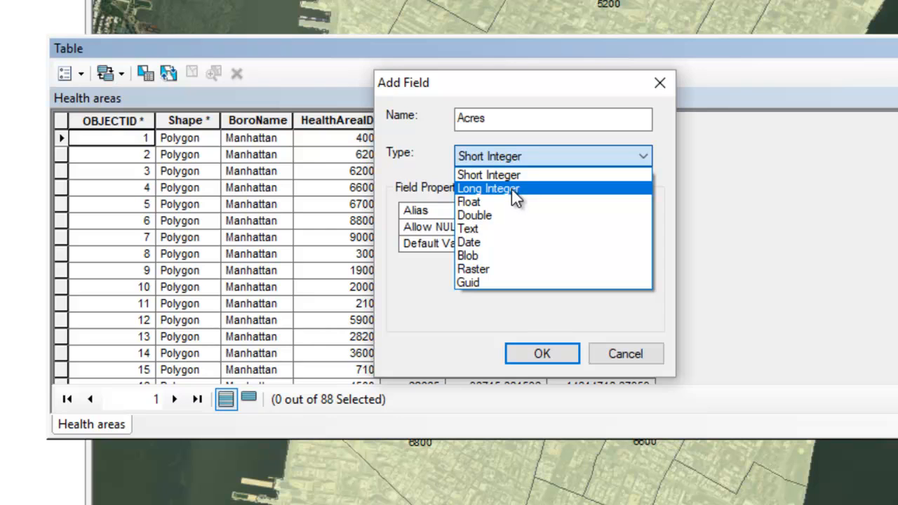
mouse_move(512, 193)
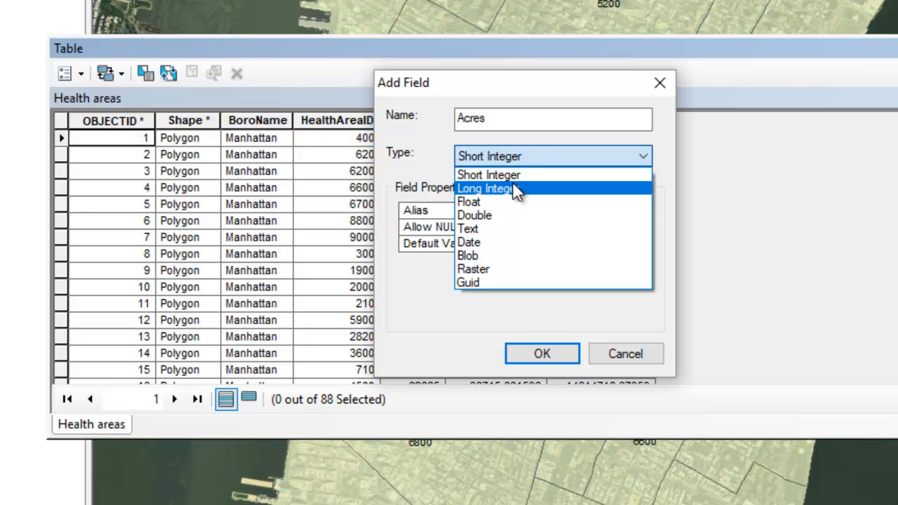
mouse_move(509, 215)
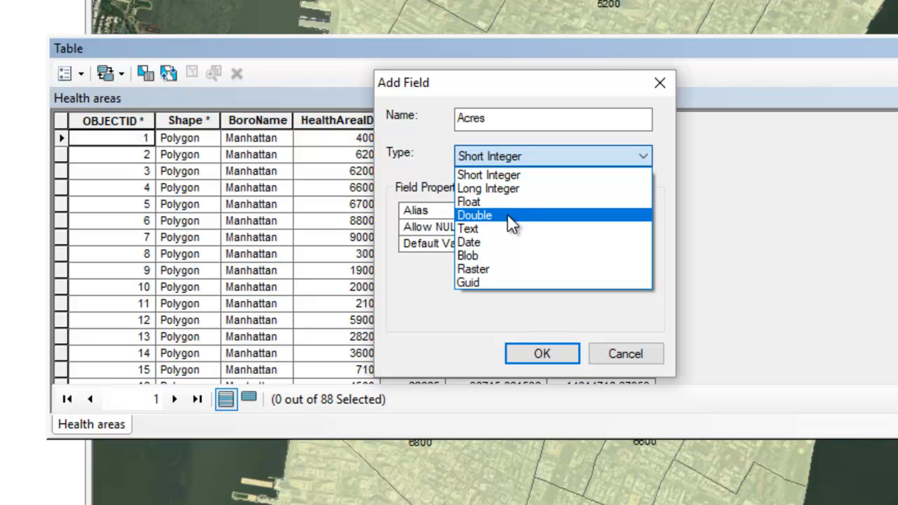
mouse_move(505, 202)
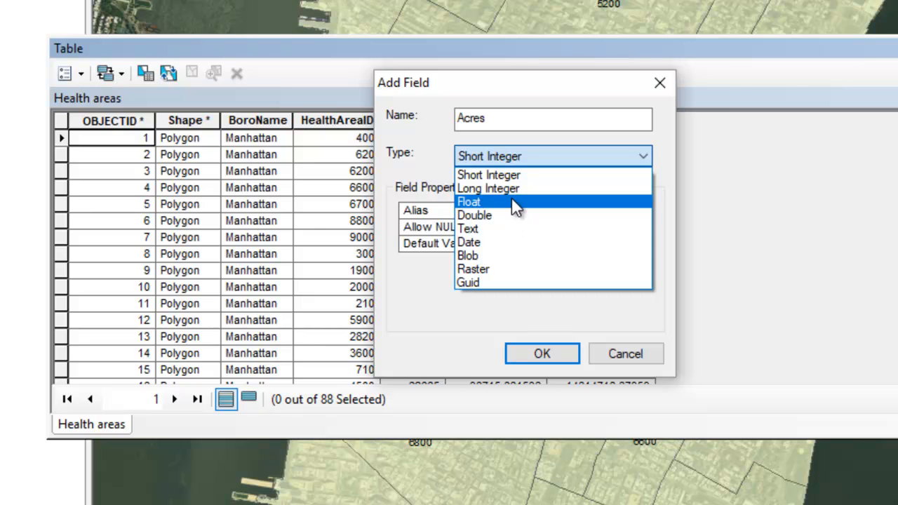
mouse_move(508, 207)
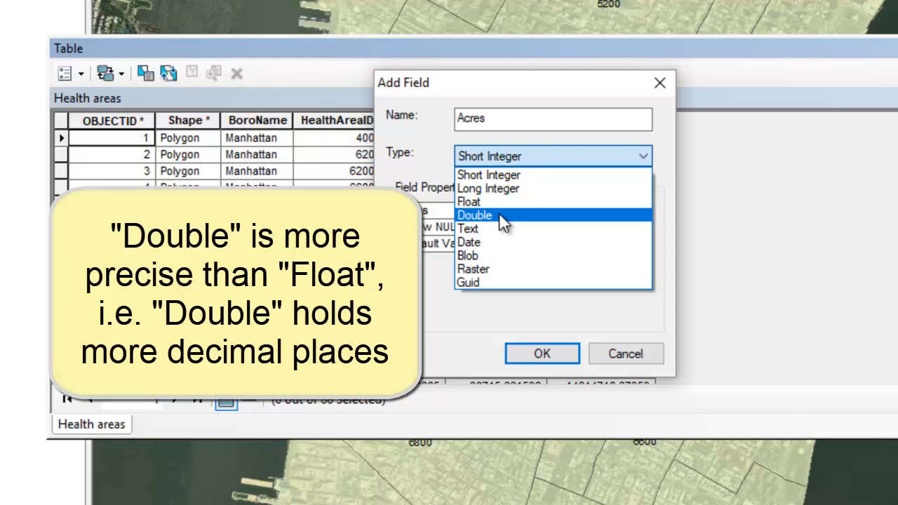
mouse_move(502, 202)
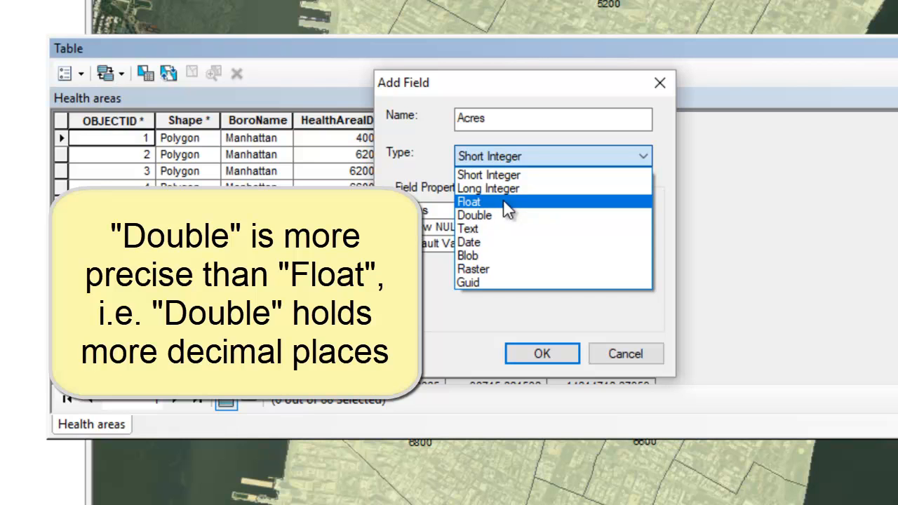
- Choose Float as the data type for the Acres field
click(469, 202)
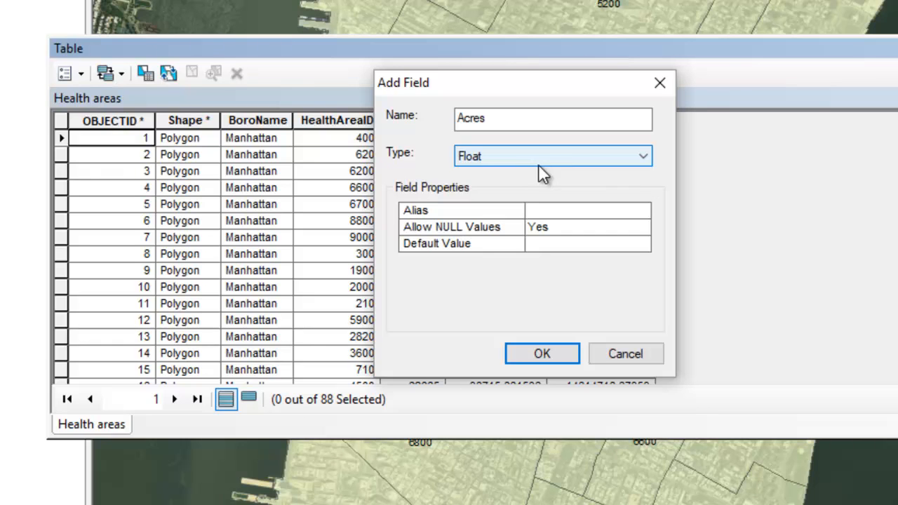
mouse_move(578, 163)
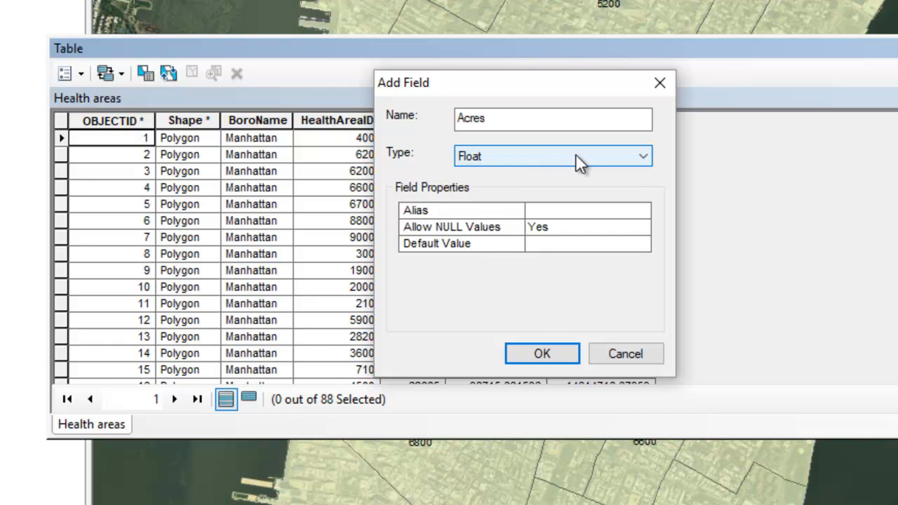
mouse_move(593, 165)
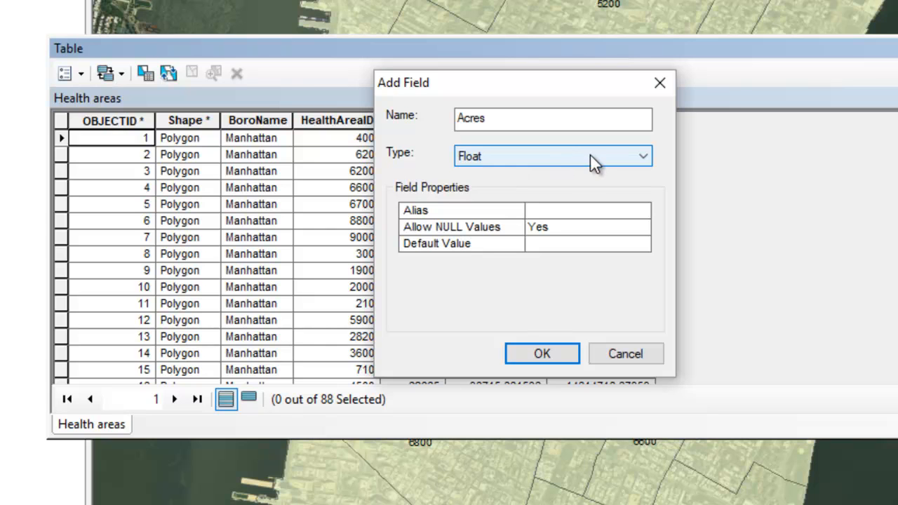
mouse_move(557, 170)
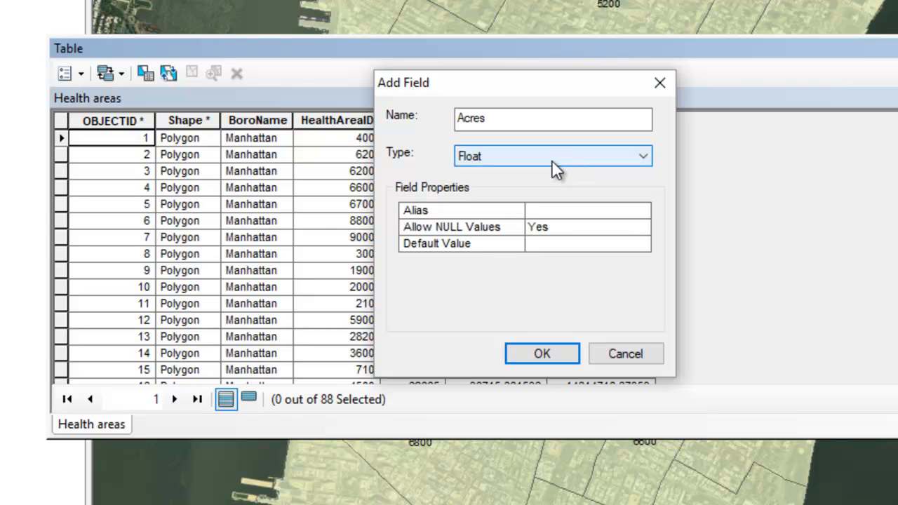